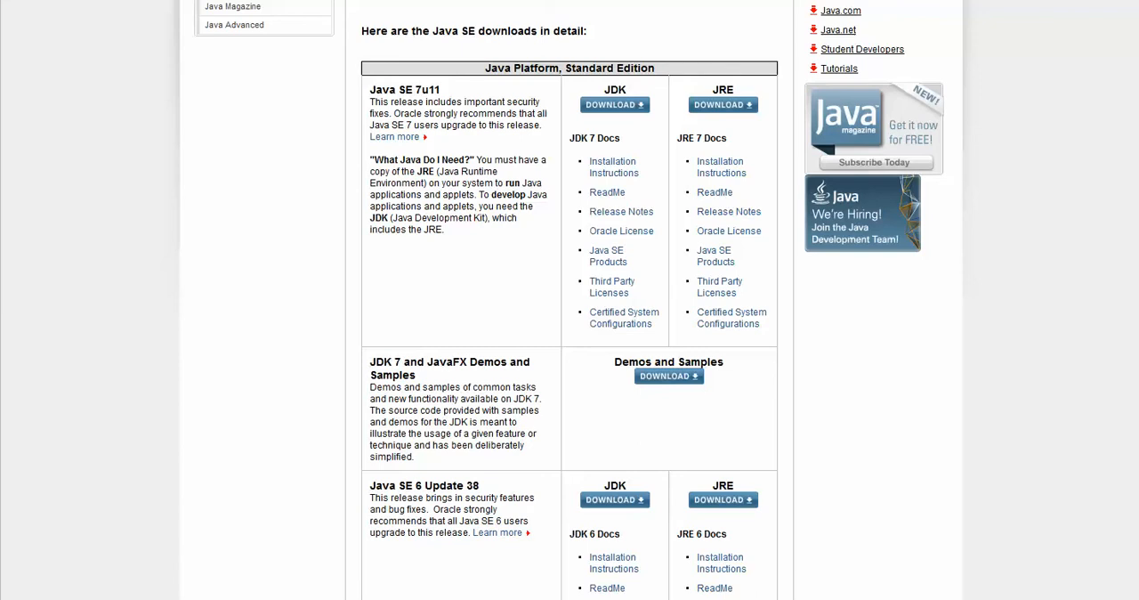
pyautogui.moveTo(761, 134)
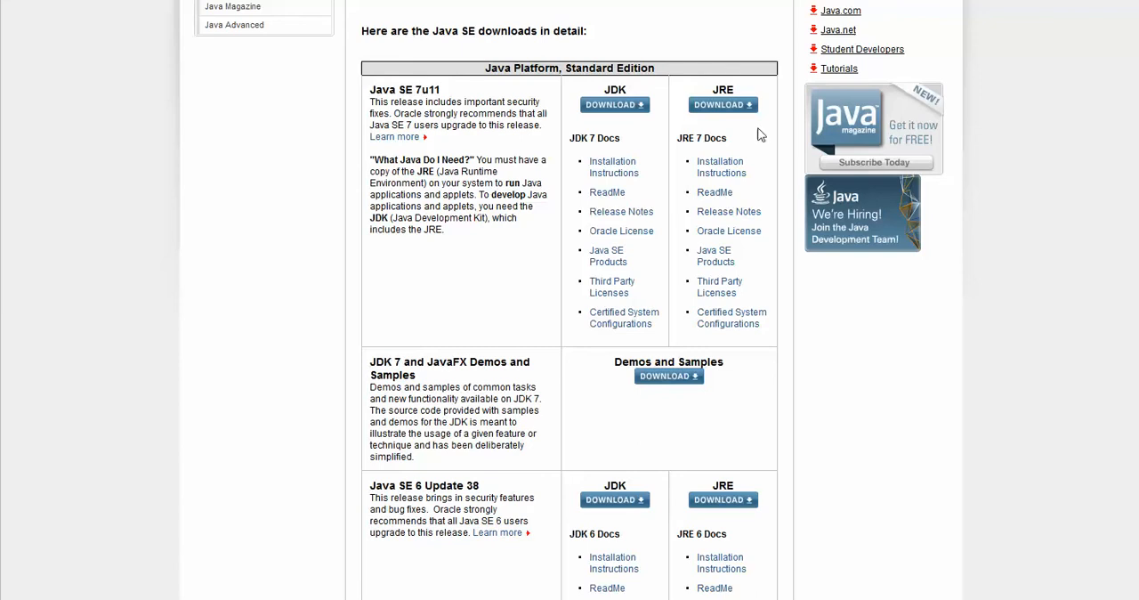
pyautogui.moveTo(761, 134)
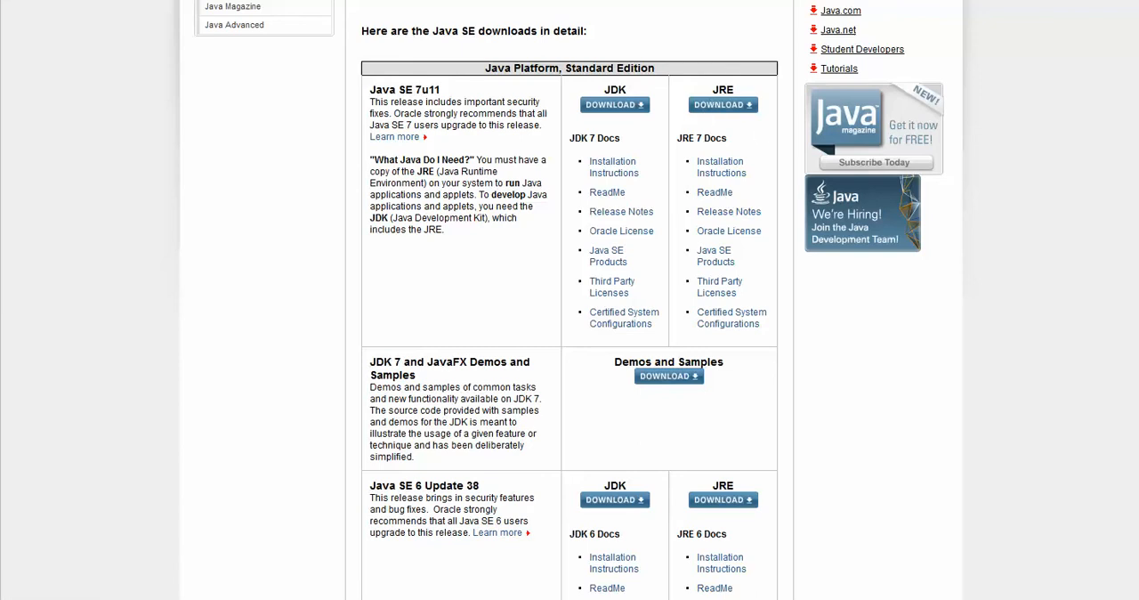
pyautogui.moveTo(723, 105)
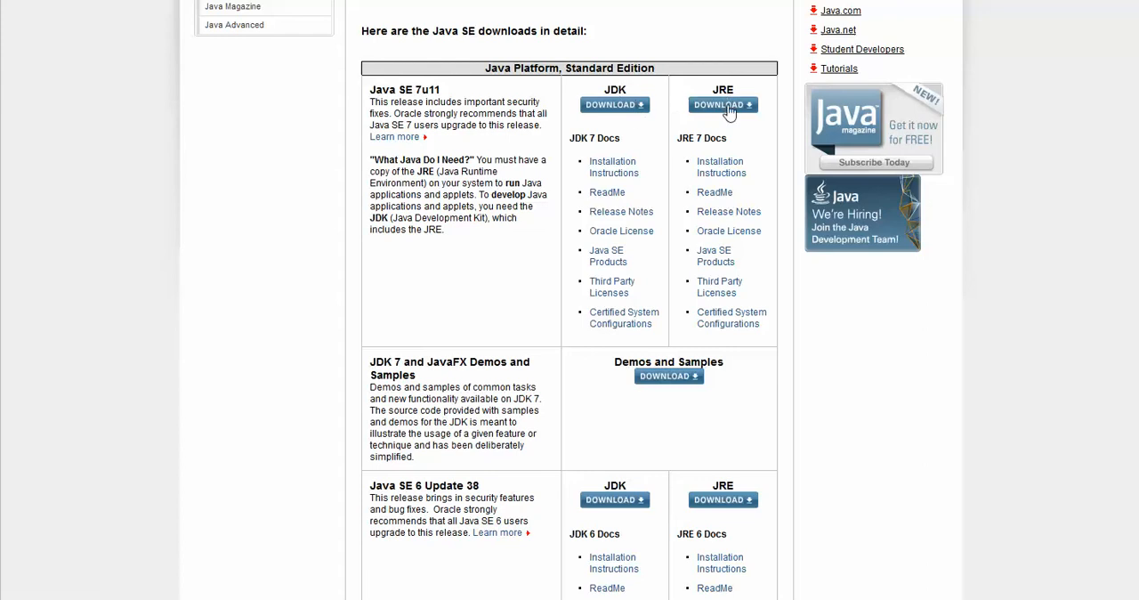
# Step: Open the JRE 7u11 downloads, accept the Oracle Binary Code License, and scroll to the installers
pyautogui.click(723, 104)
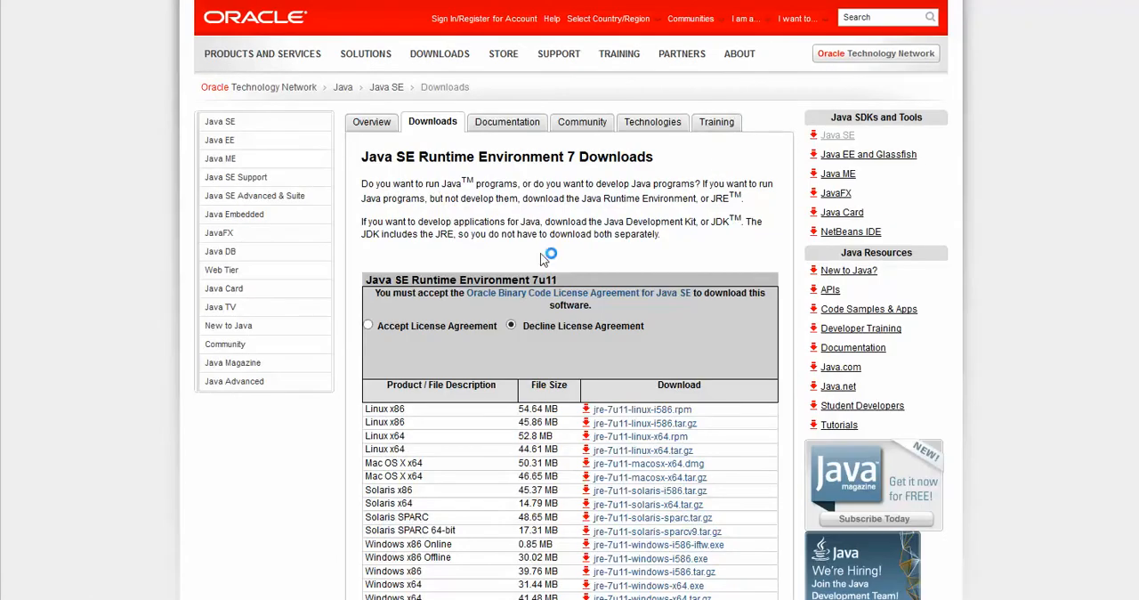
pyautogui.click(368, 325)
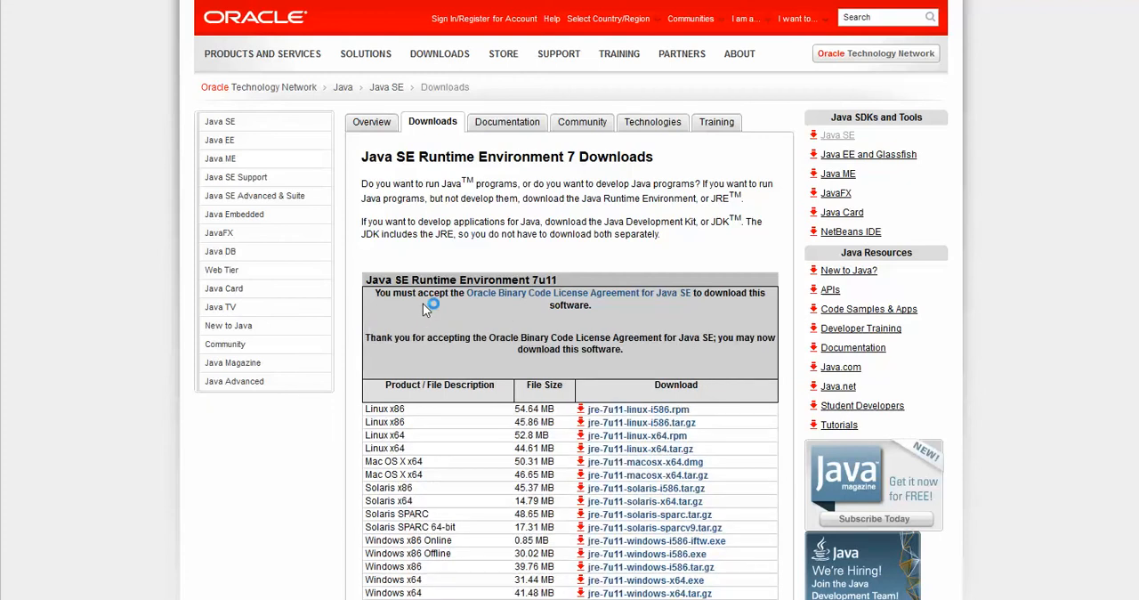
pyautogui.scroll(-3)
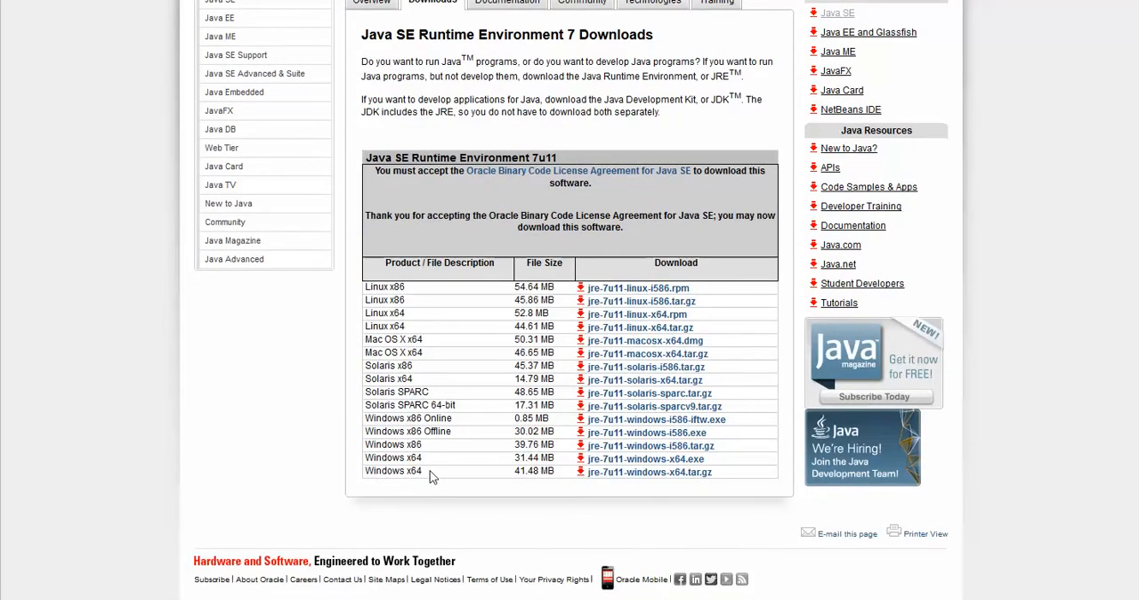
pyautogui.moveTo(660, 461)
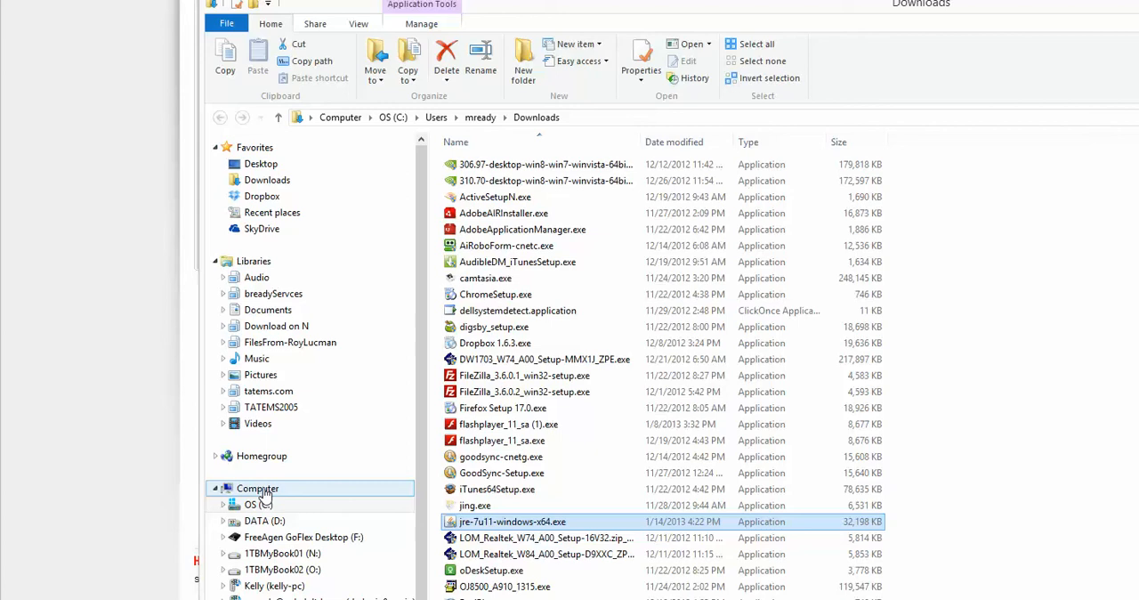
# Step: Right-click Computer beside the Downloads folder to reach this PC's system properties
pyautogui.rightClick(257, 488)
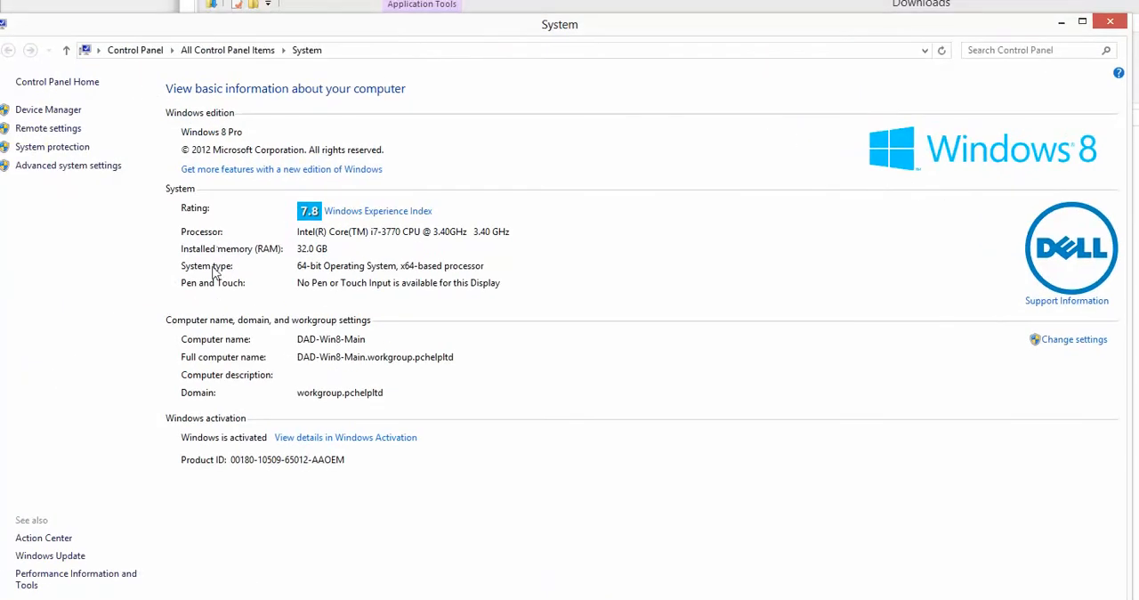
pyautogui.moveTo(303, 276)
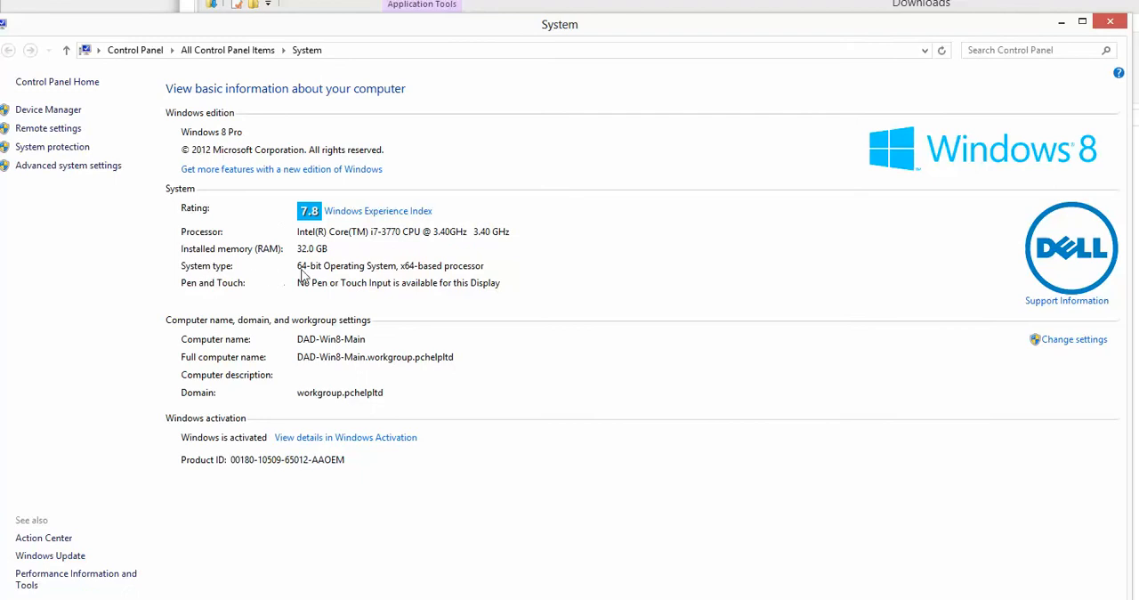
pyautogui.moveTo(322, 276)
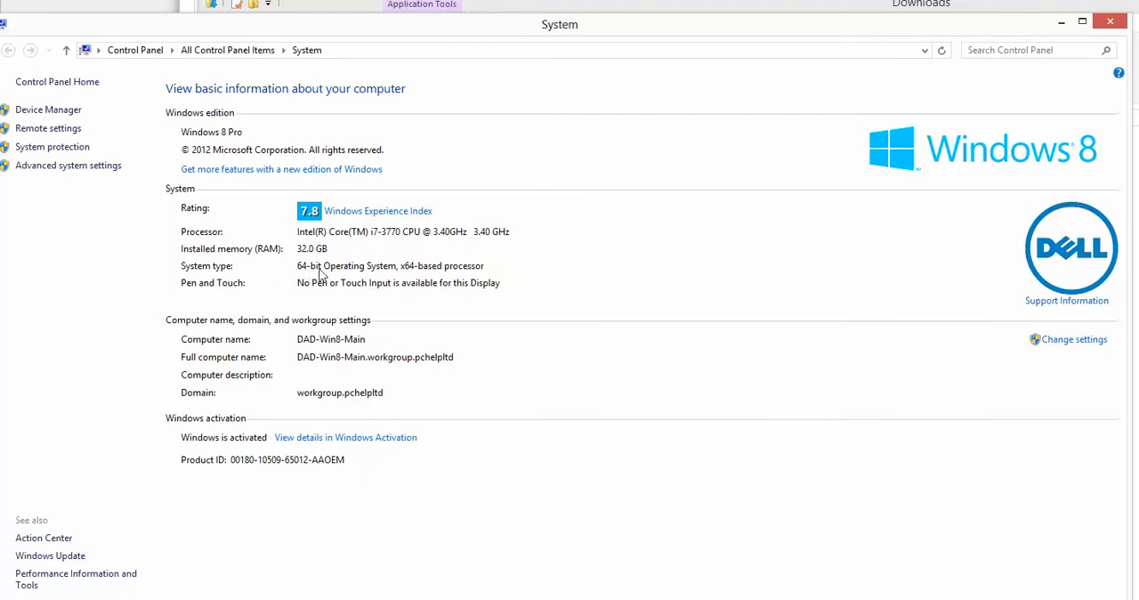
pyautogui.moveTo(302, 283)
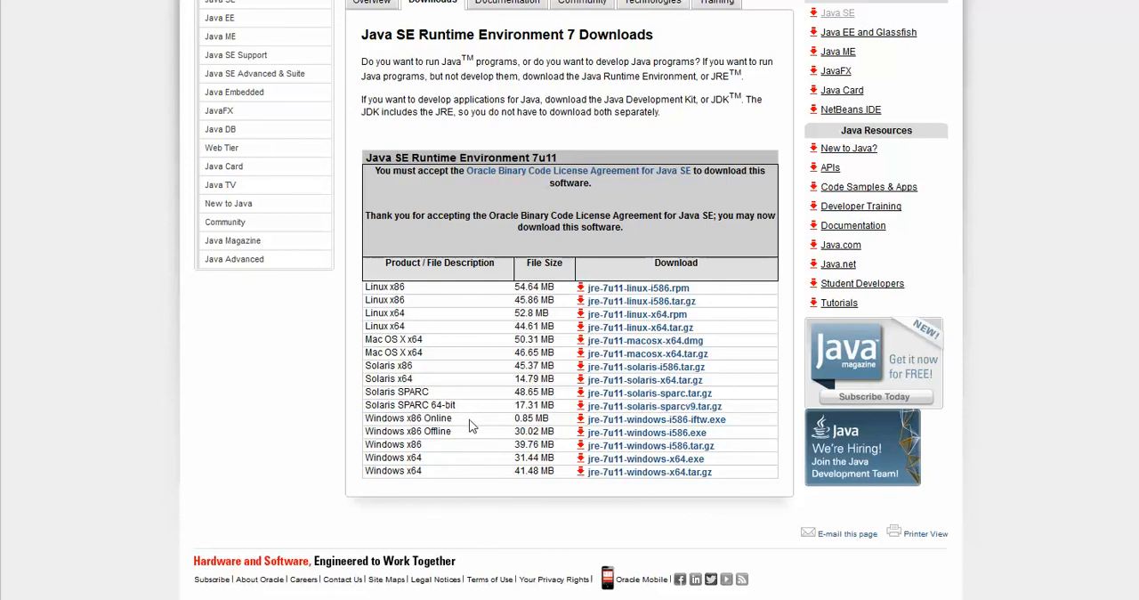
pyautogui.doubleClick(436, 418)
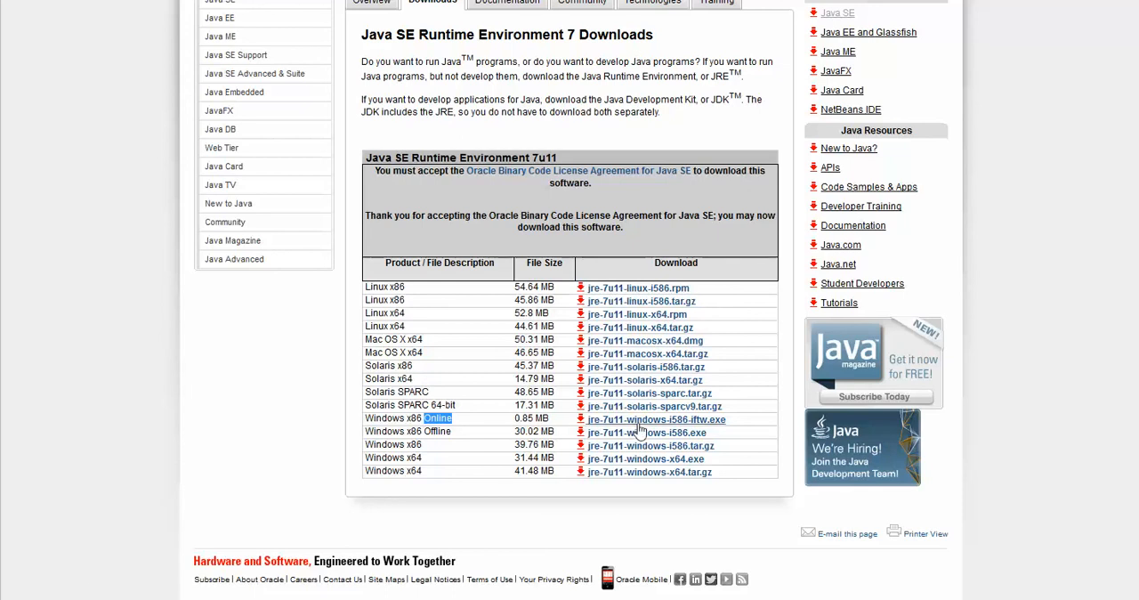
pyautogui.click(656, 419)
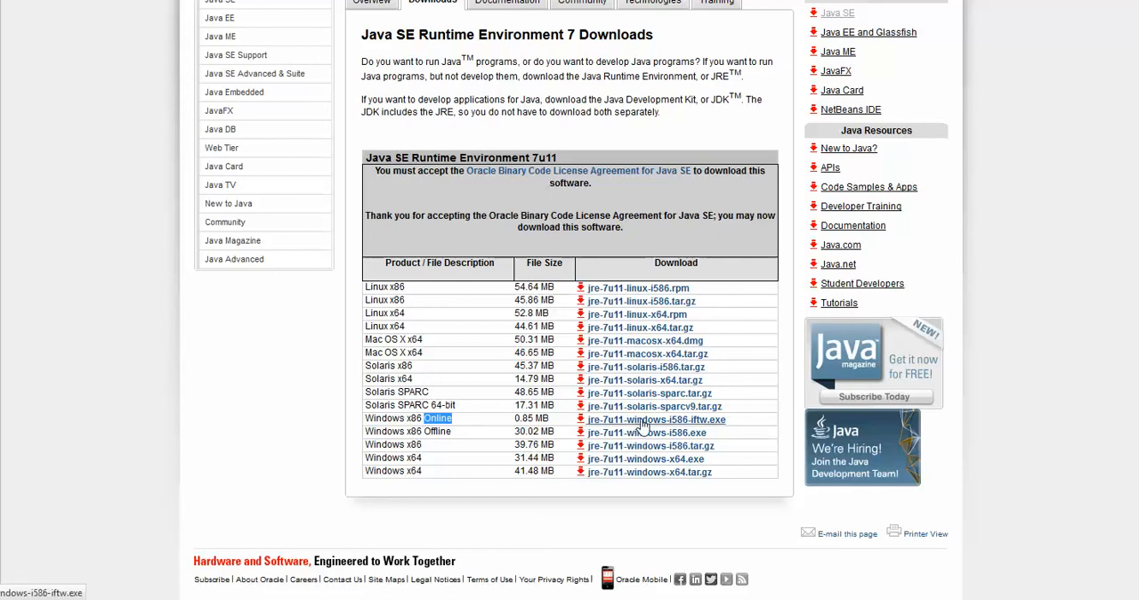
pyautogui.moveTo(643, 427)
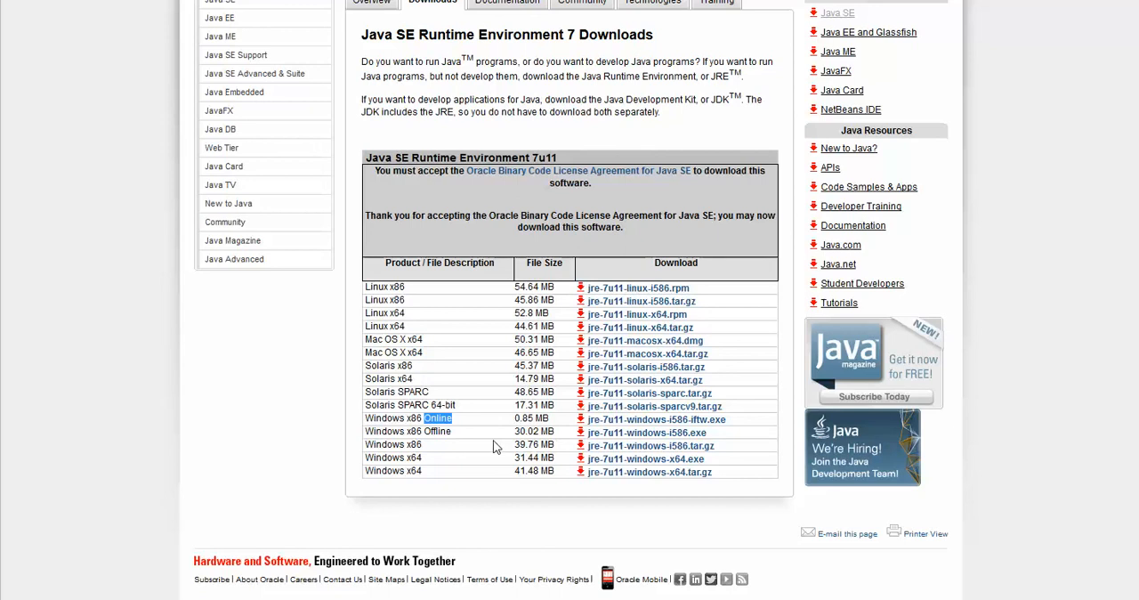
pyautogui.moveTo(834, 591)
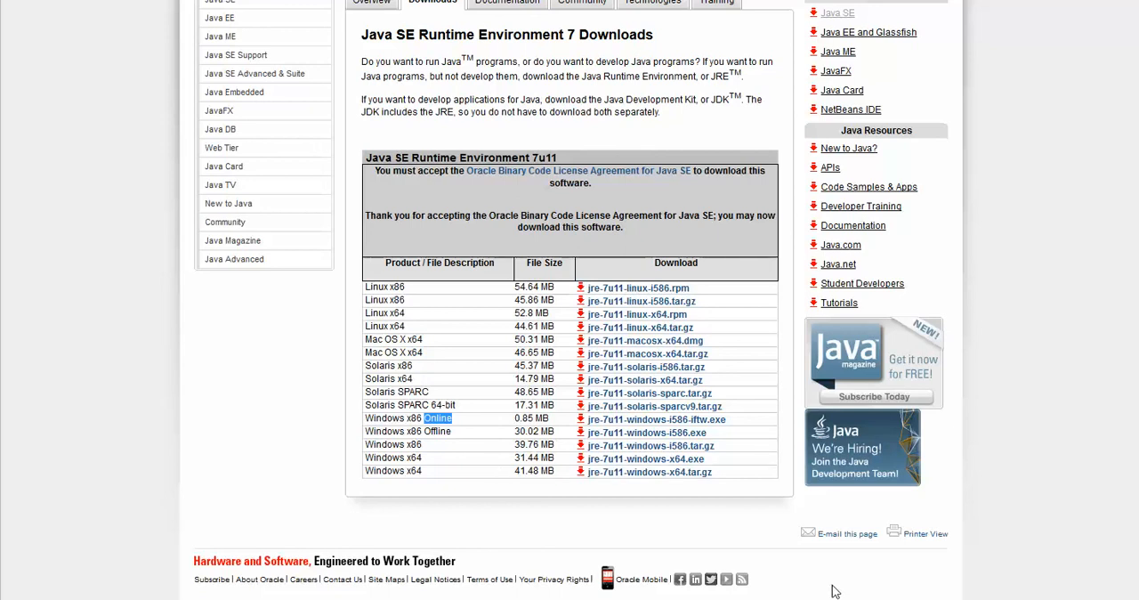